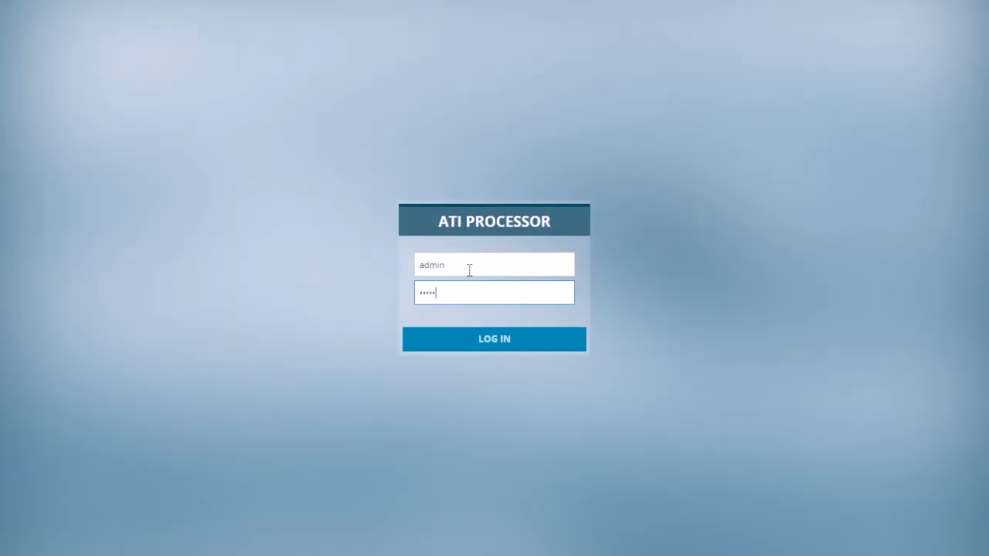
{"action": "mouse_move", "coordinate": [467, 330]}
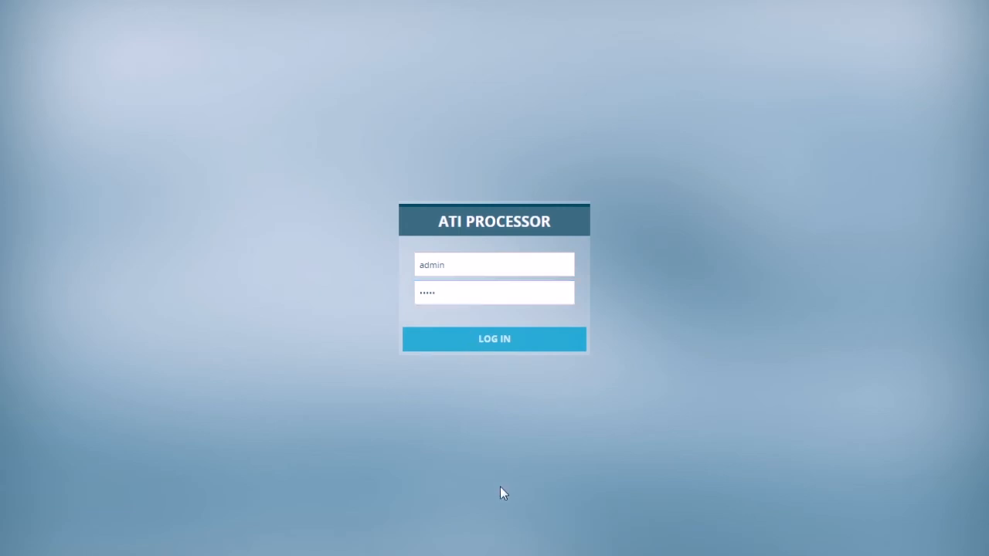
Step: Log in to reach the dashboard with dynamic apps, top countries, top apps and the North Korea filter
{"action": "left_click", "coordinate": [495, 340]}
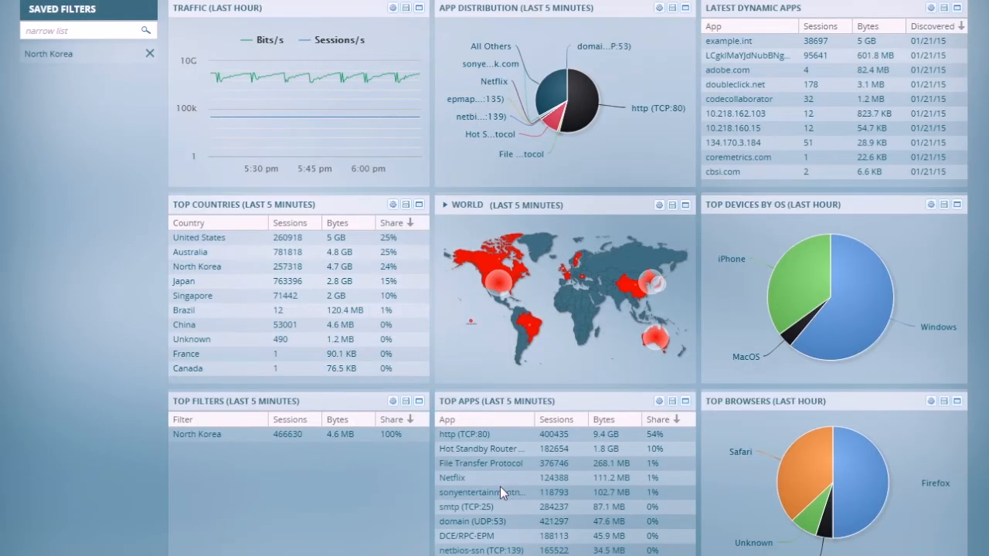
{"action": "mouse_move", "coordinate": [477, 434]}
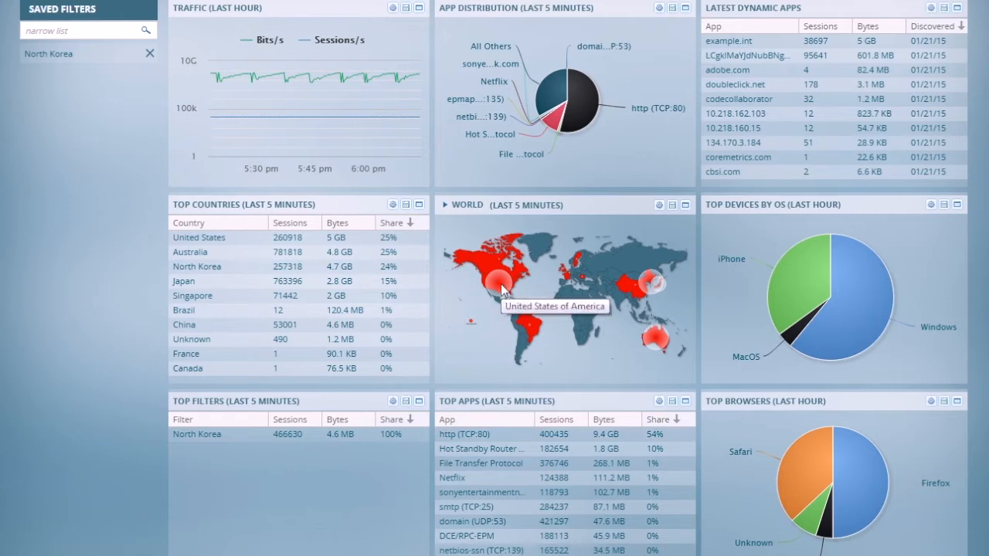
{"action": "mouse_move", "coordinate": [649, 290]}
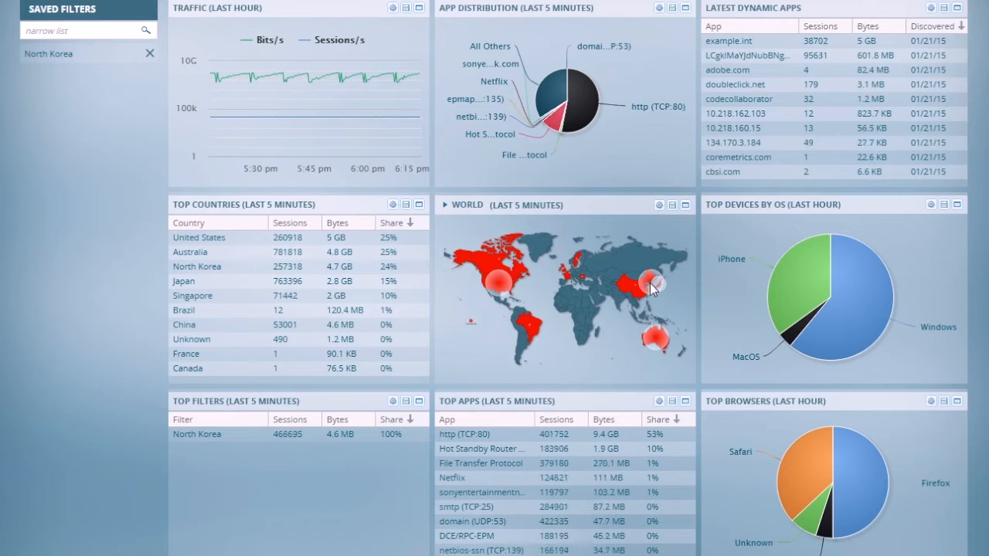
{"action": "mouse_move", "coordinate": [652, 288]}
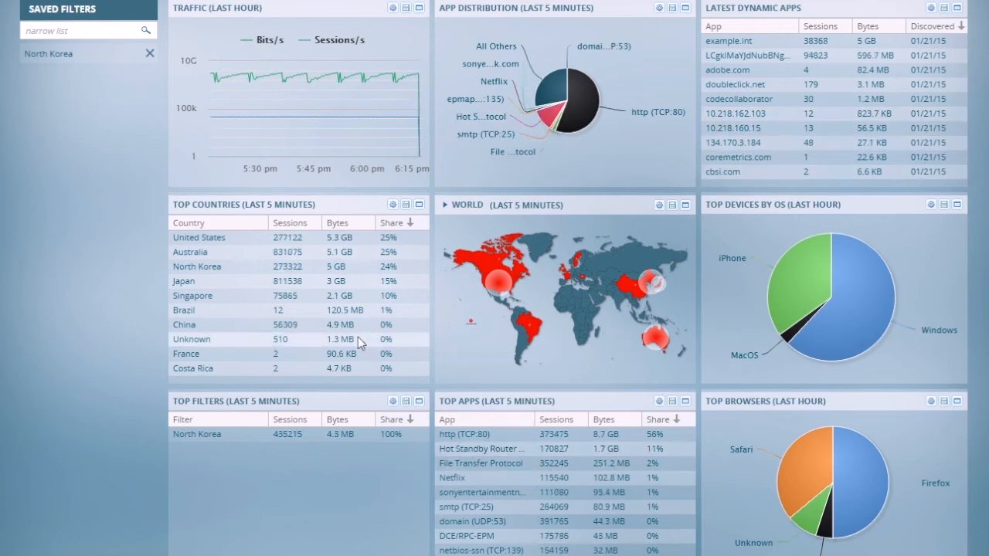
{"action": "mouse_move", "coordinate": [686, 208]}
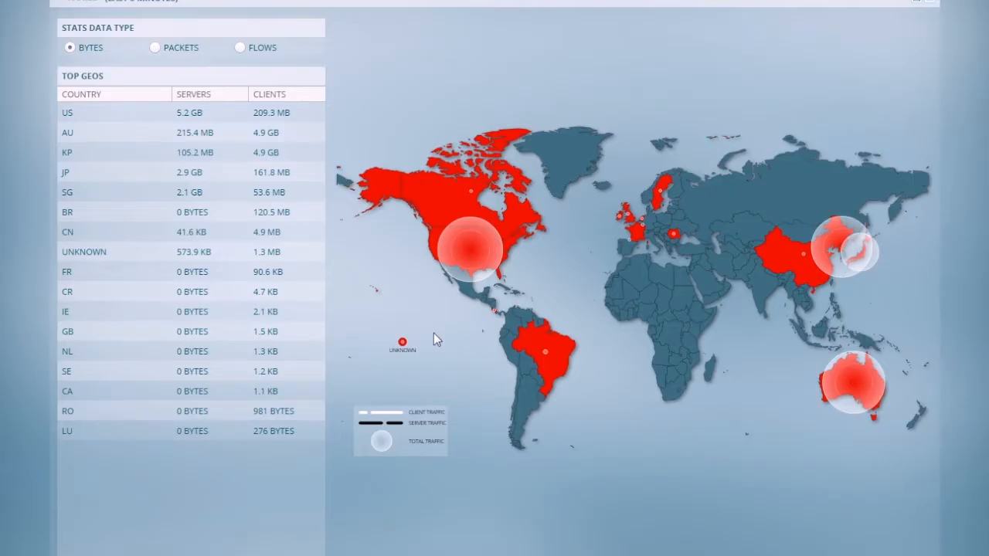
{"action": "mouse_move", "coordinate": [442, 324]}
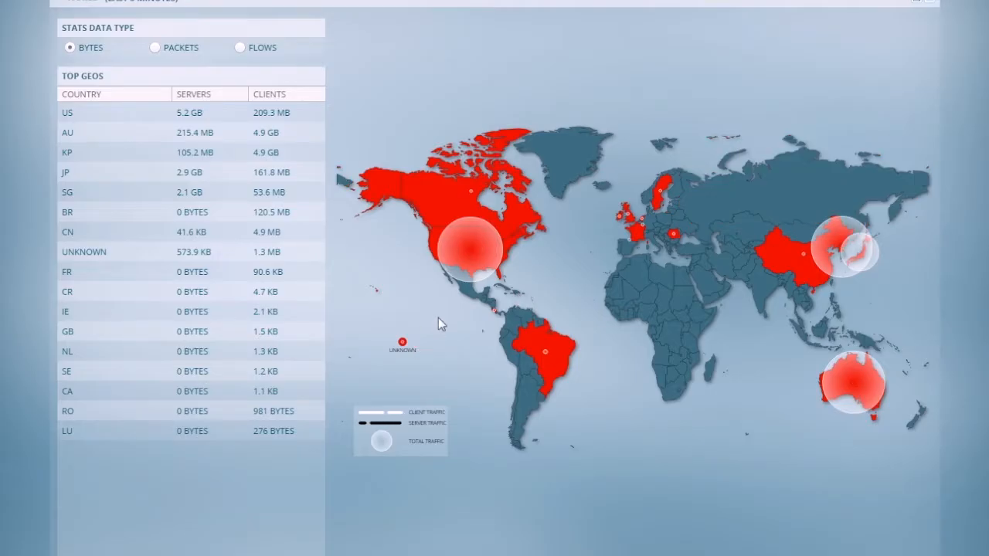
{"action": "mouse_move", "coordinate": [472, 255]}
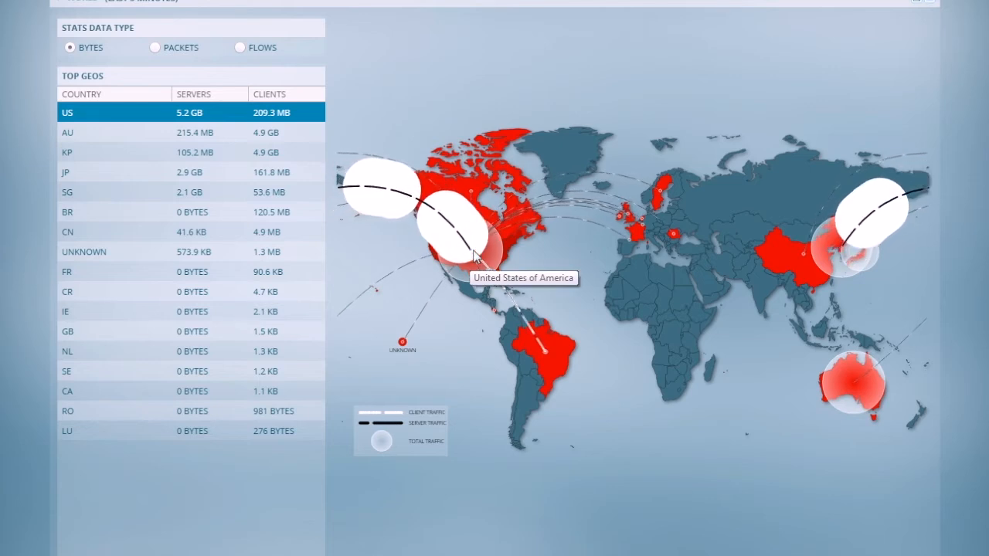
{"action": "mouse_move", "coordinate": [680, 297]}
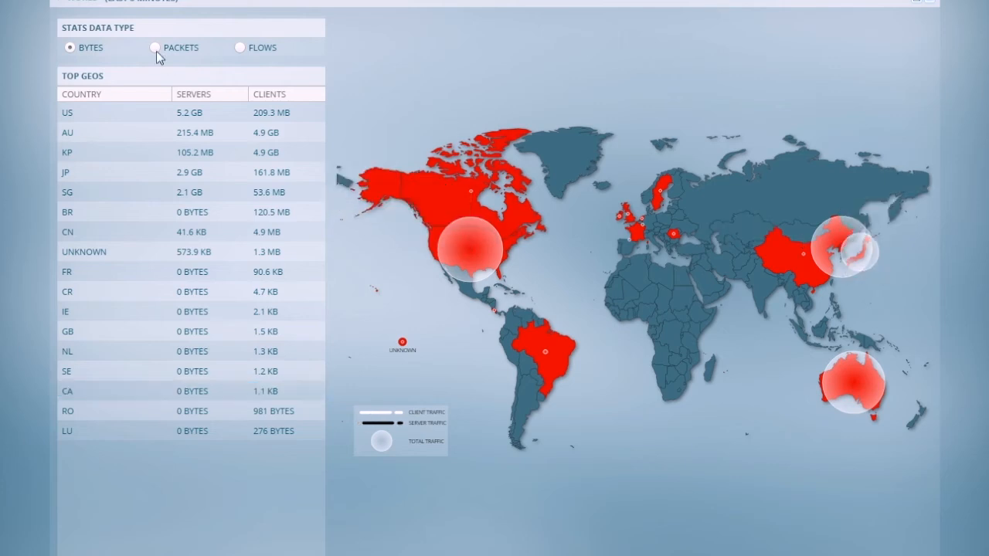
{"action": "left_click", "coordinate": [154, 47]}
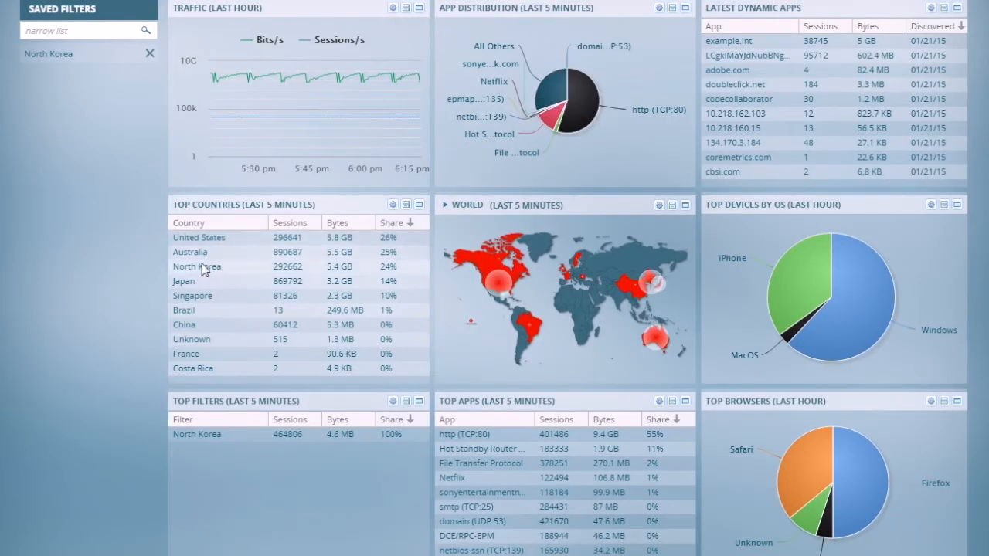
{"action": "mouse_move", "coordinate": [249, 272]}
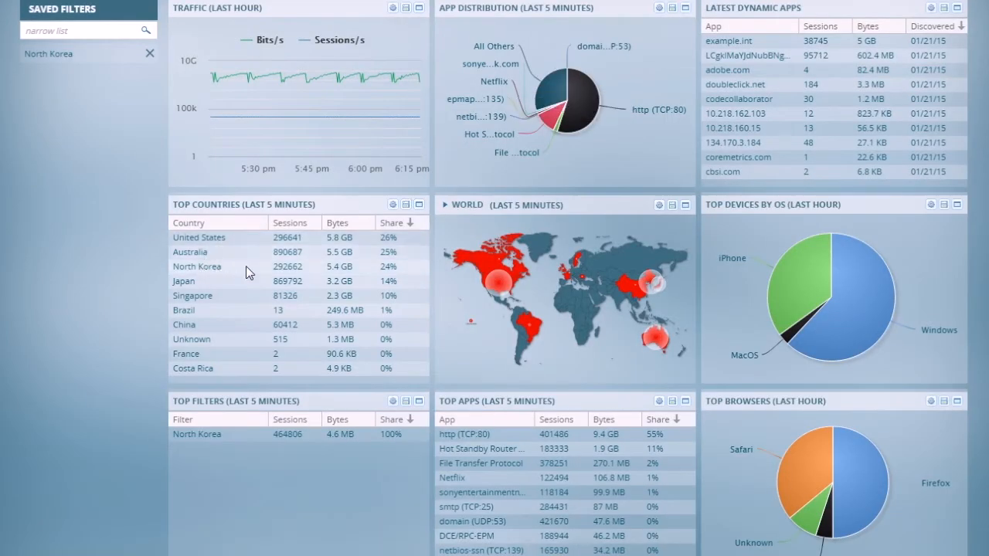
{"action": "mouse_move", "coordinate": [236, 273]}
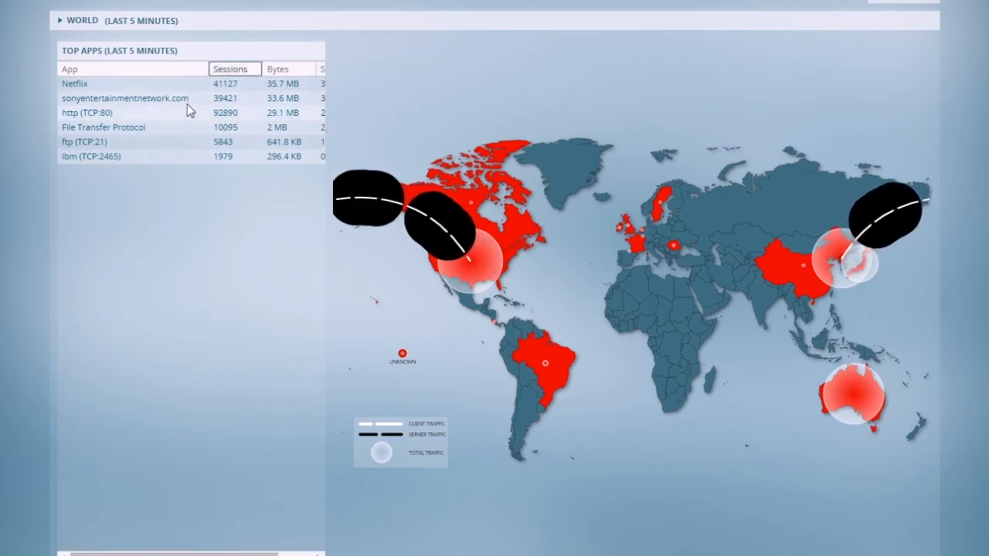
{"action": "mouse_move", "coordinate": [192, 137]}
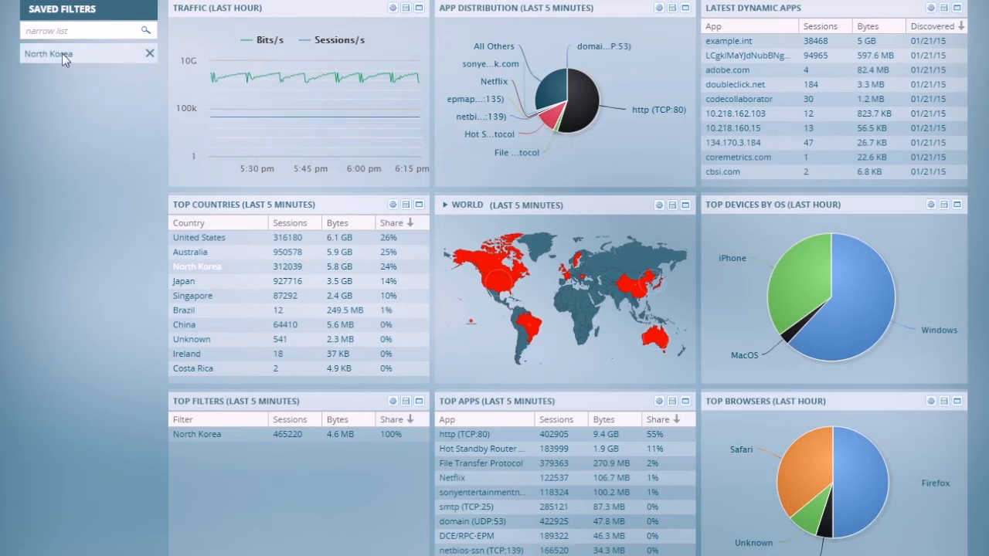
Step: Show the North Korea saved filter's report limited to the last 5 minutes
{"action": "left_click", "coordinate": [49, 53]}
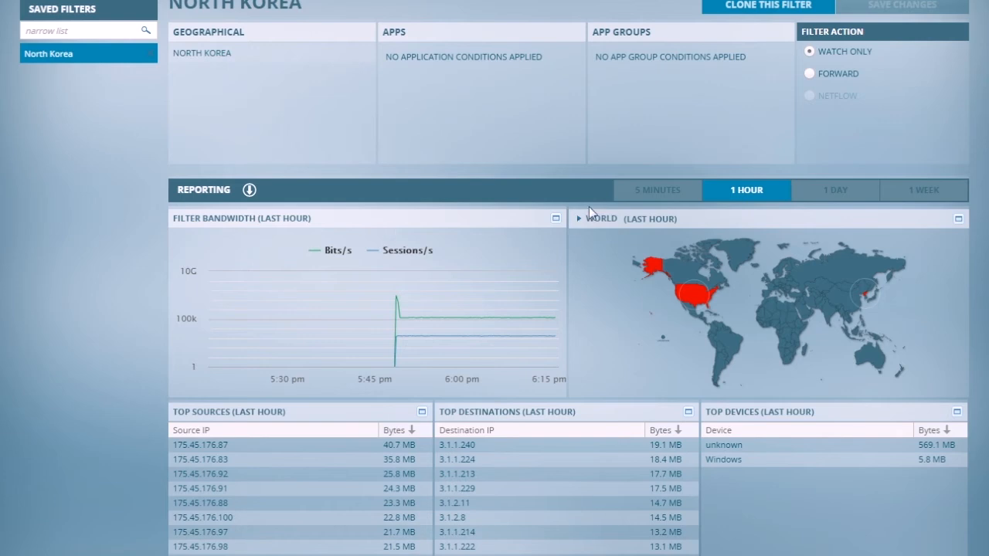
{"action": "left_click", "coordinate": [657, 188]}
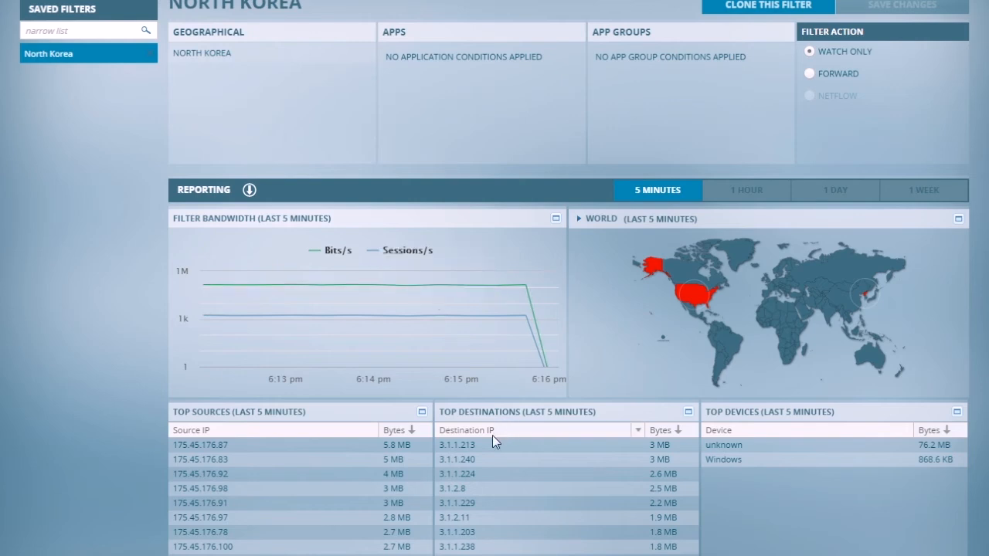
{"action": "mouse_move", "coordinate": [495, 442]}
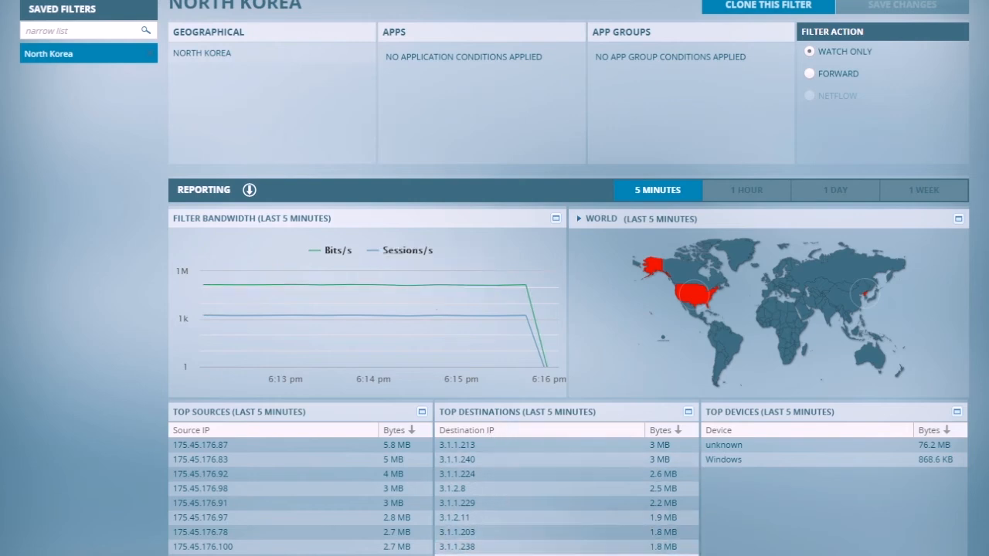
{"action": "mouse_move", "coordinate": [500, 451]}
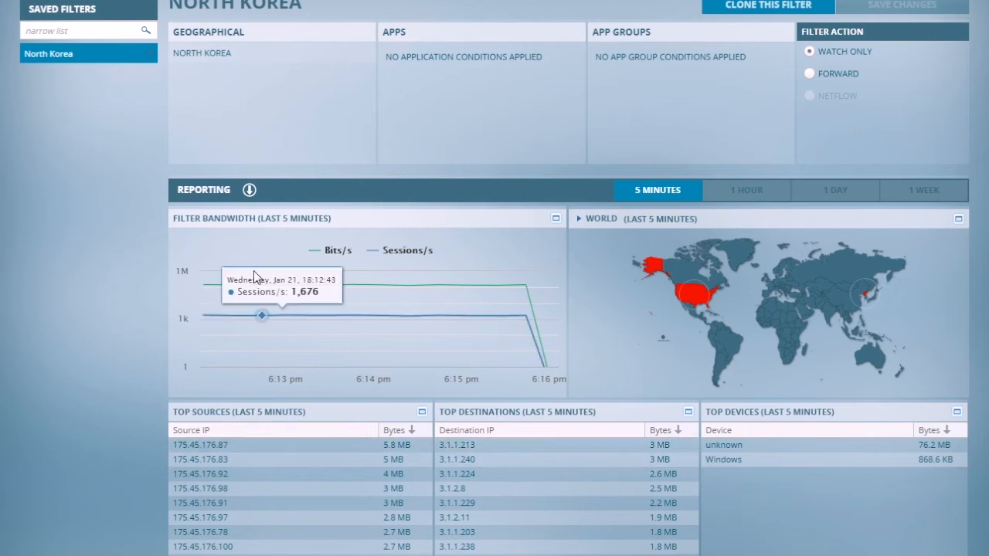
{"action": "mouse_move", "coordinate": [251, 190]}
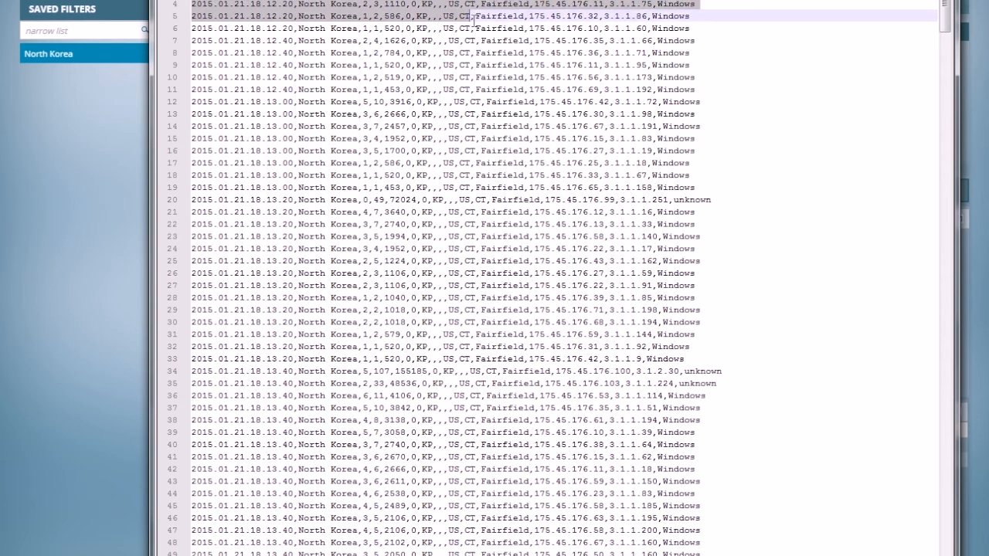
Step: Scroll through the exported North Korea CSV rows of timestamps, IPs and devices
{"action": "scroll", "scroll_direction": "down", "scroll_amount": 3}
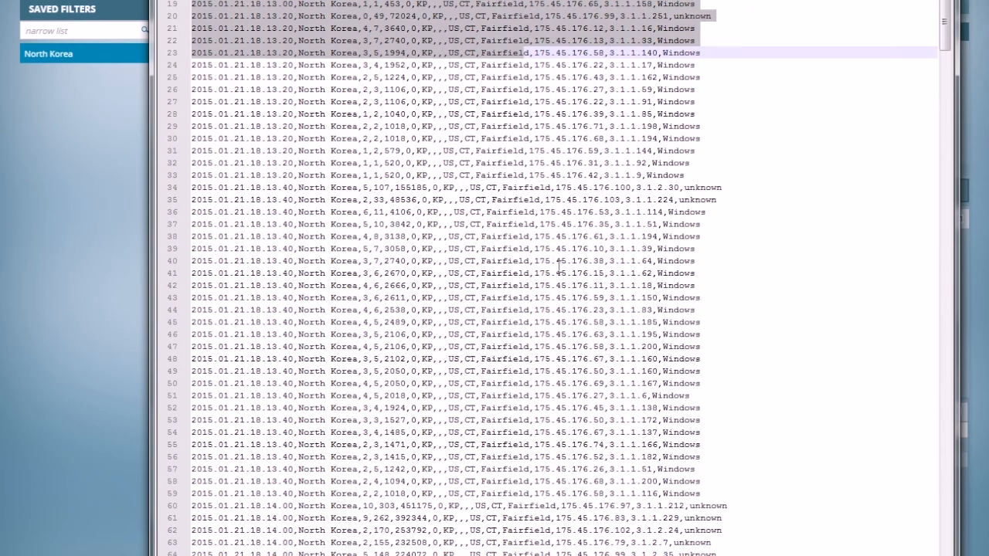
{"action": "scroll", "scroll_direction": "down", "scroll_amount": 3}
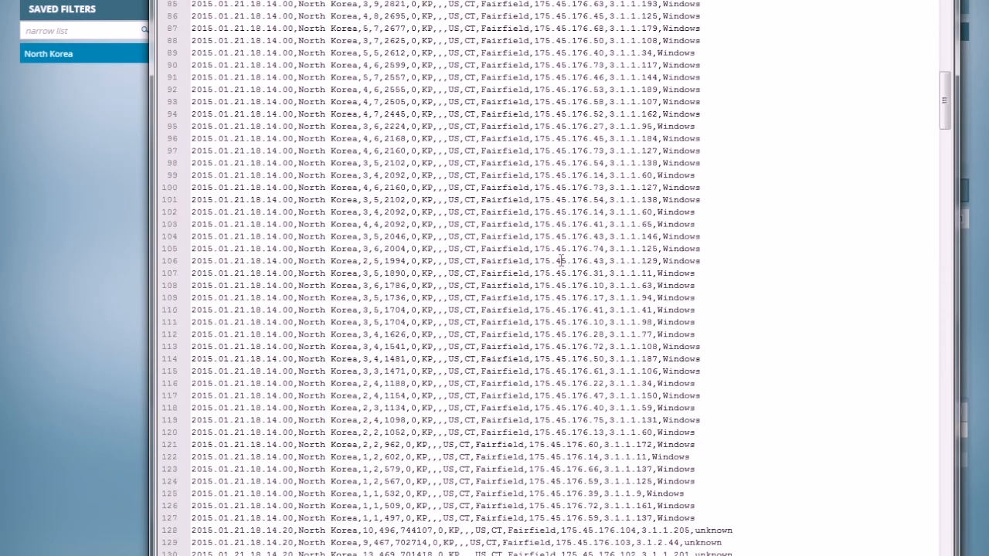
{"action": "scroll", "scroll_direction": "down", "scroll_amount": 3}
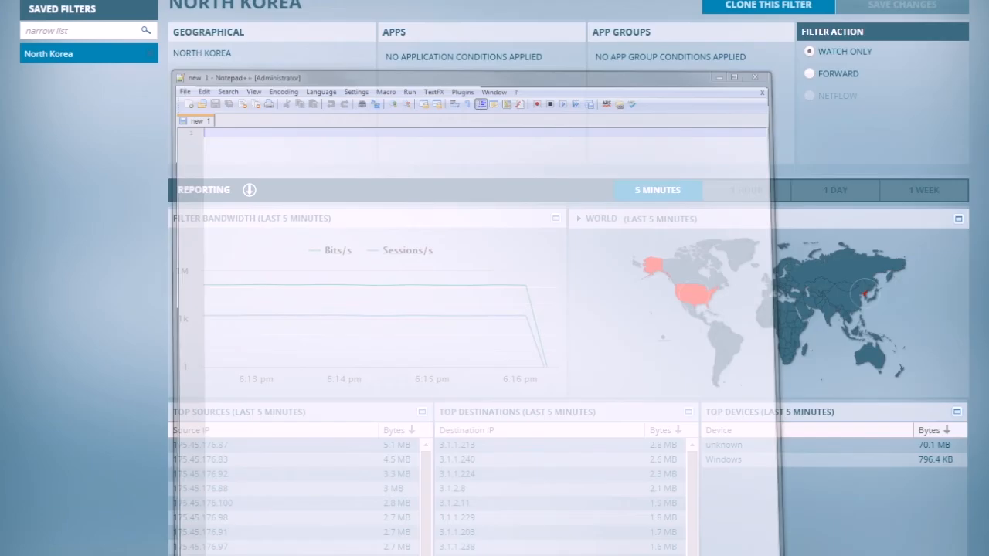
Step: Change the North Korea filter action from watch to Forward on VLAN ID 101
{"action": "left_click", "coordinate": [760, 91]}
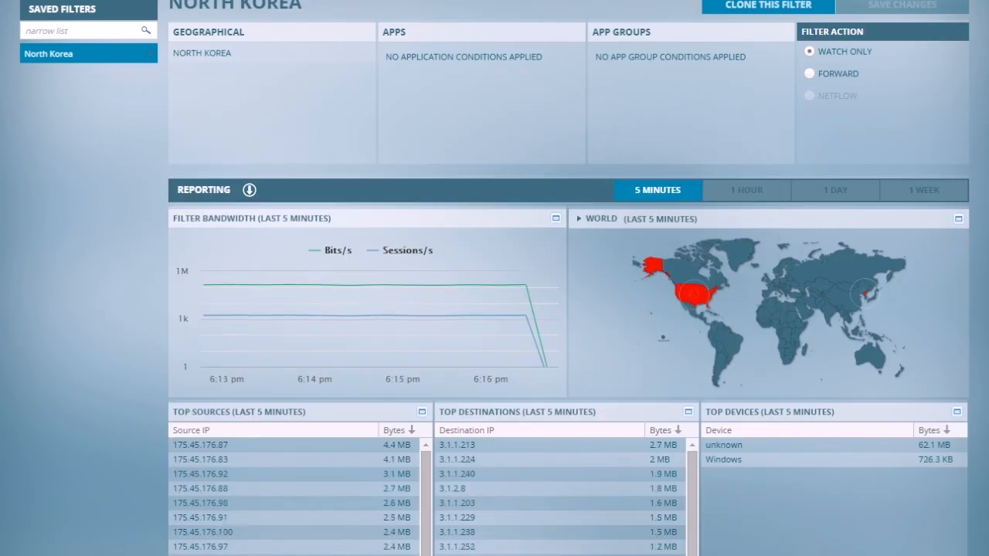
{"action": "mouse_move", "coordinate": [463, 10]}
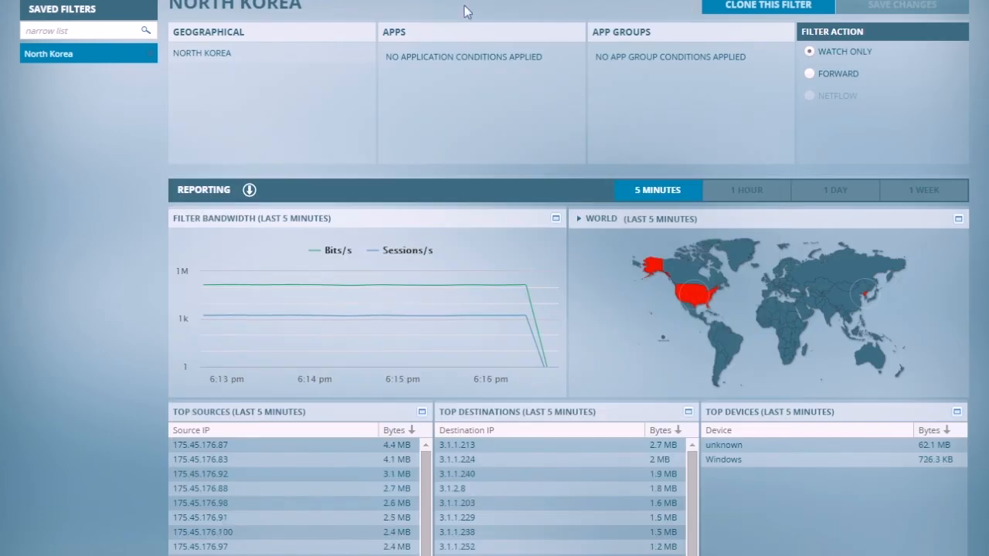
{"action": "mouse_move", "coordinate": [809, 74]}
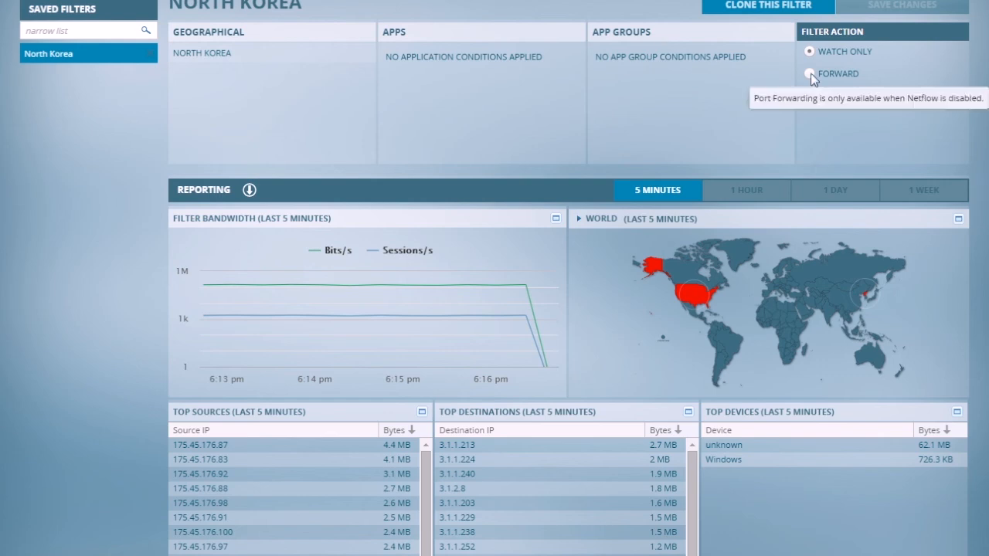
{"action": "left_click", "coordinate": [806, 75]}
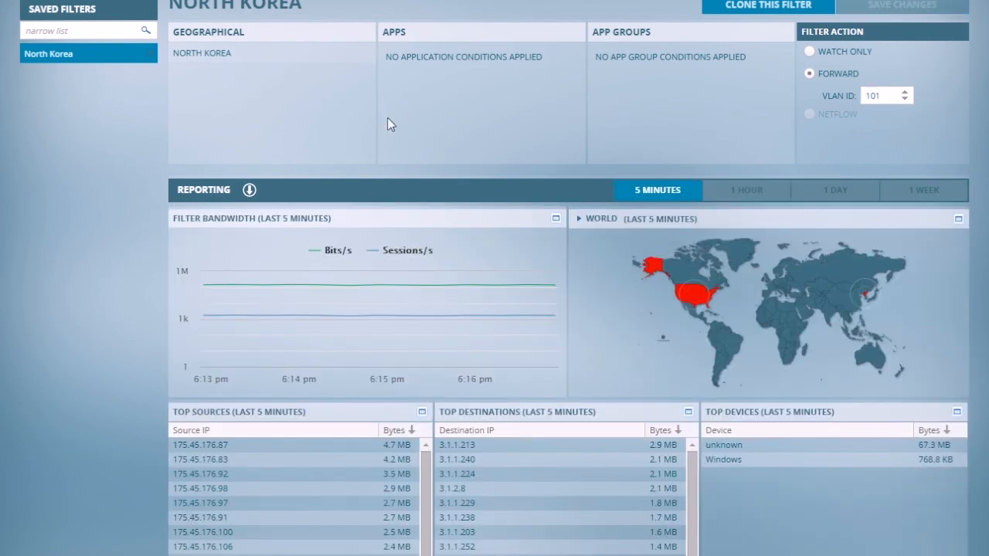